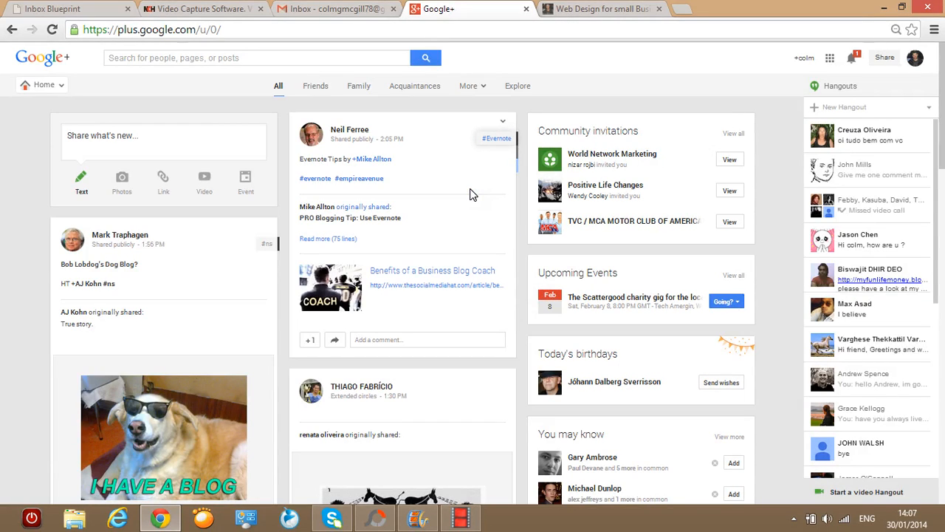
mouse_move(440, 161)
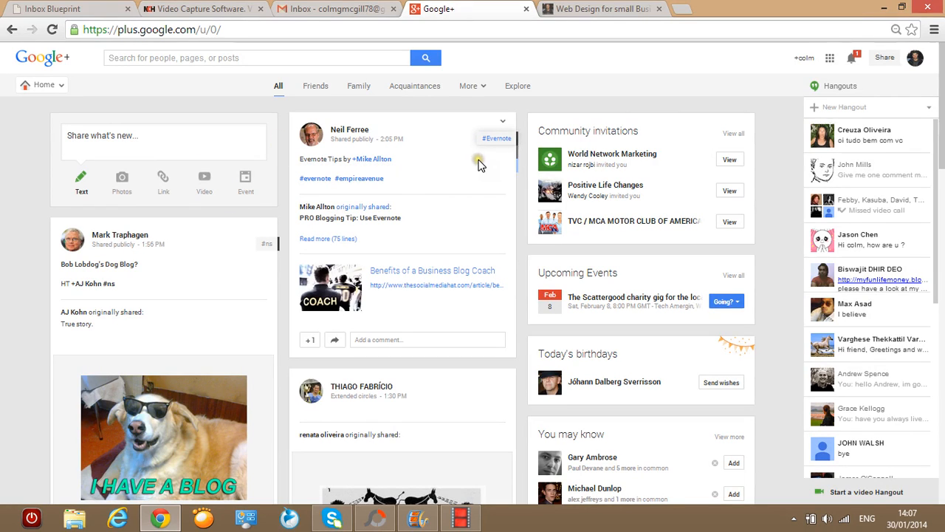
mouse_move(478, 164)
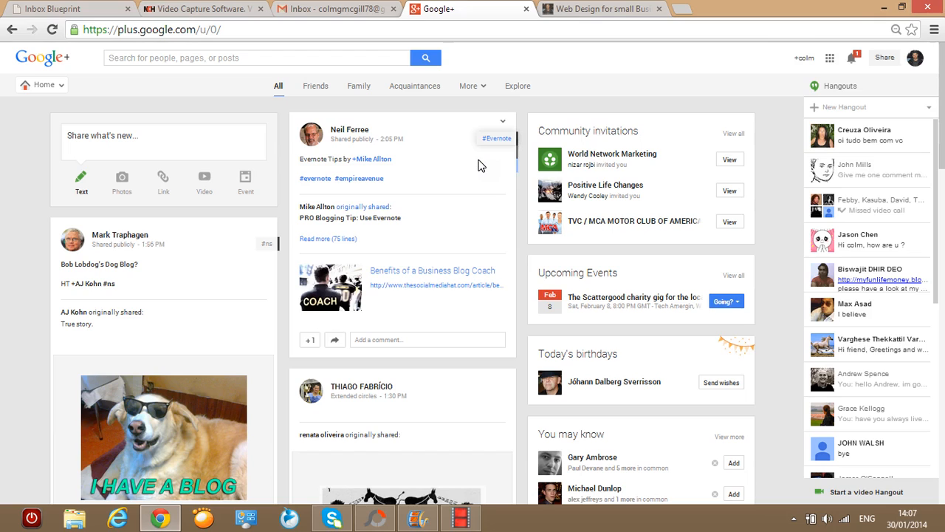
mouse_move(617, 107)
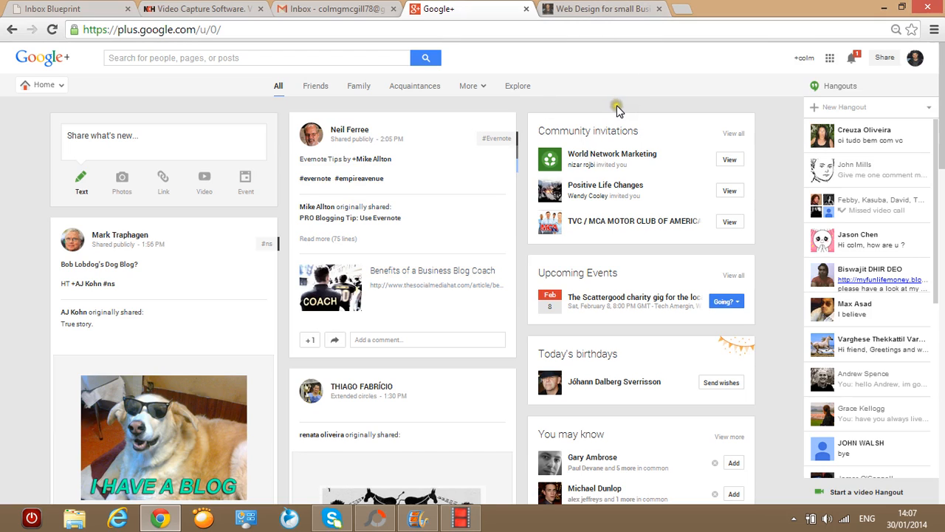
mouse_move(85, 161)
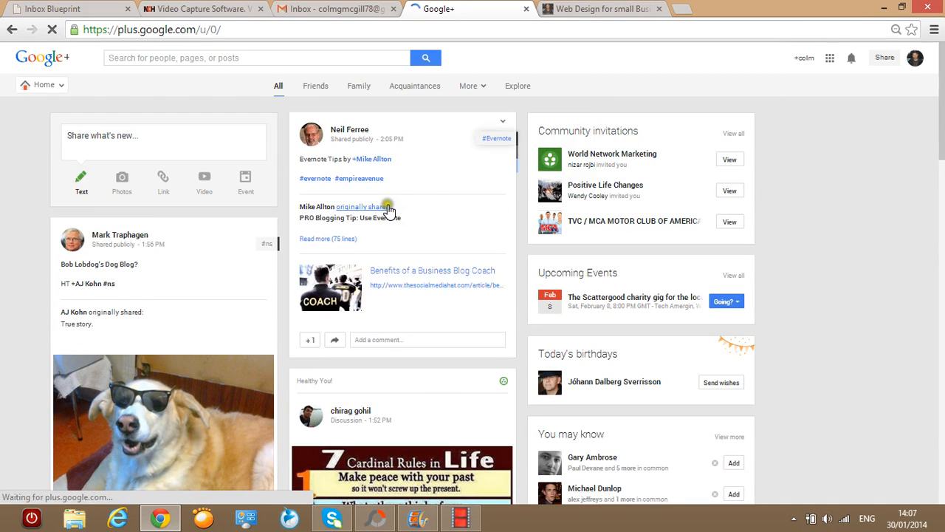
- Scroll down the stream past the TIS India post about disliked social media platforms
scroll(down, 3)
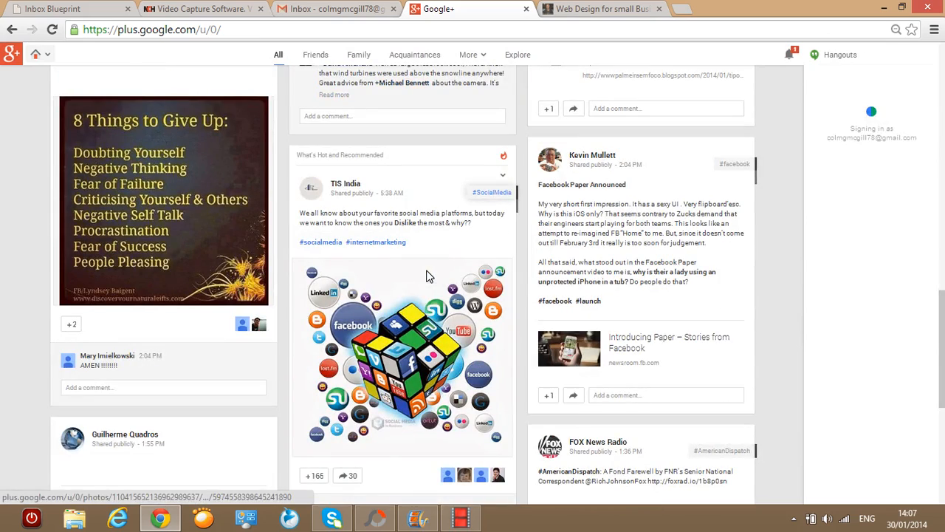
scroll(down, 3)
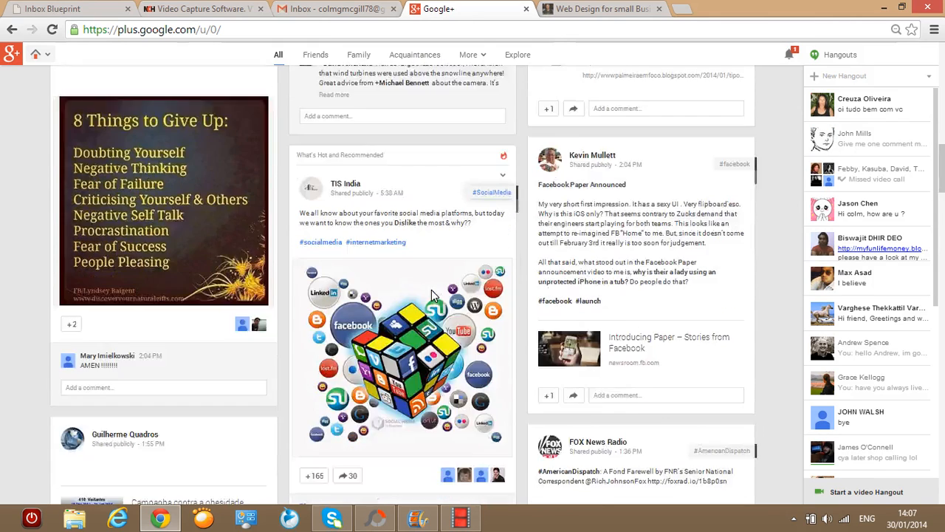
scroll(down, 3)
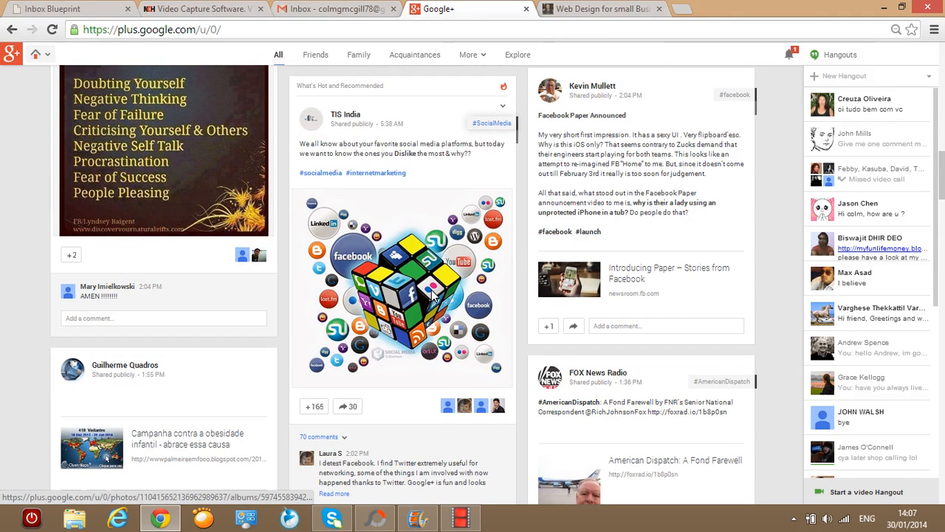
scroll(down, 3)
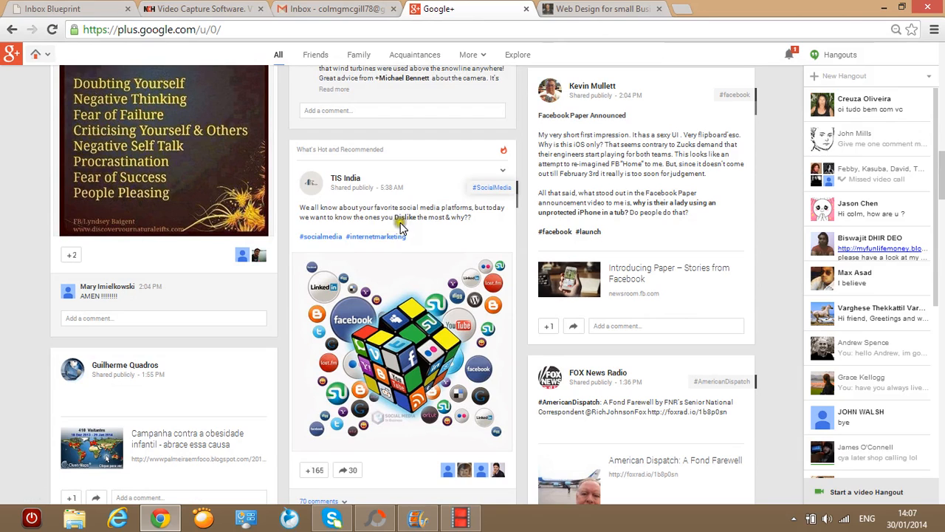
mouse_move(337, 188)
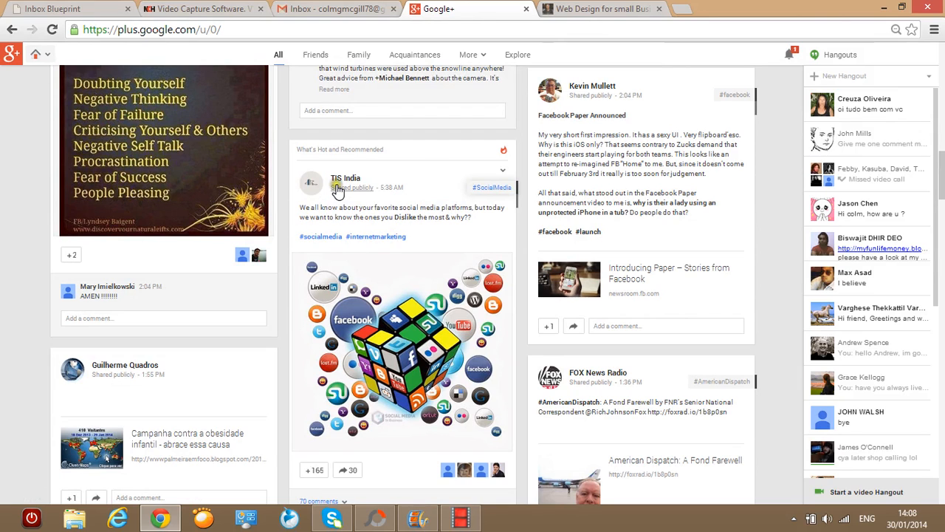
mouse_move(487, 187)
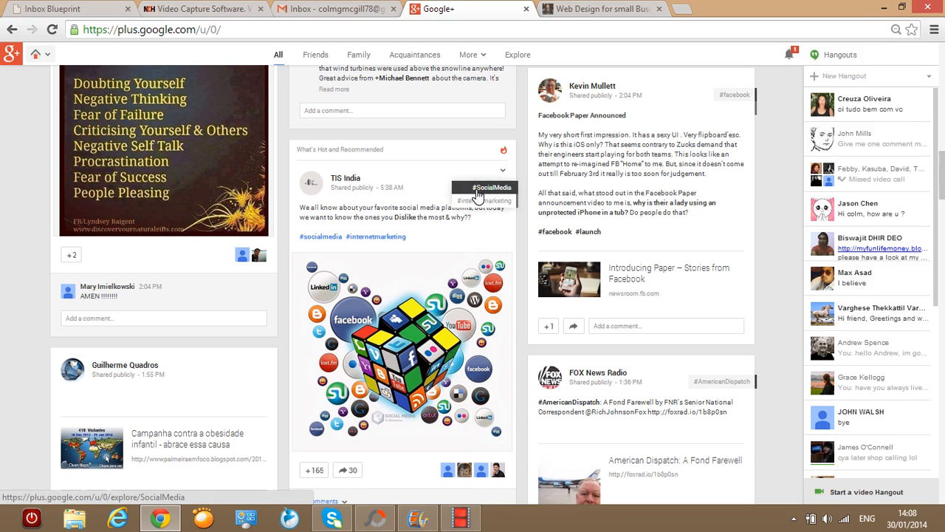
scroll(down, 3)
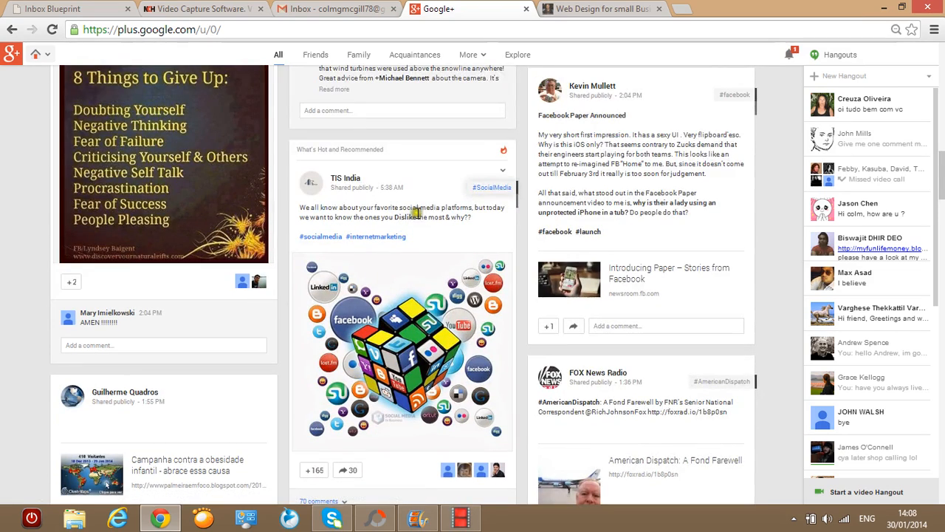
scroll(down, 3)
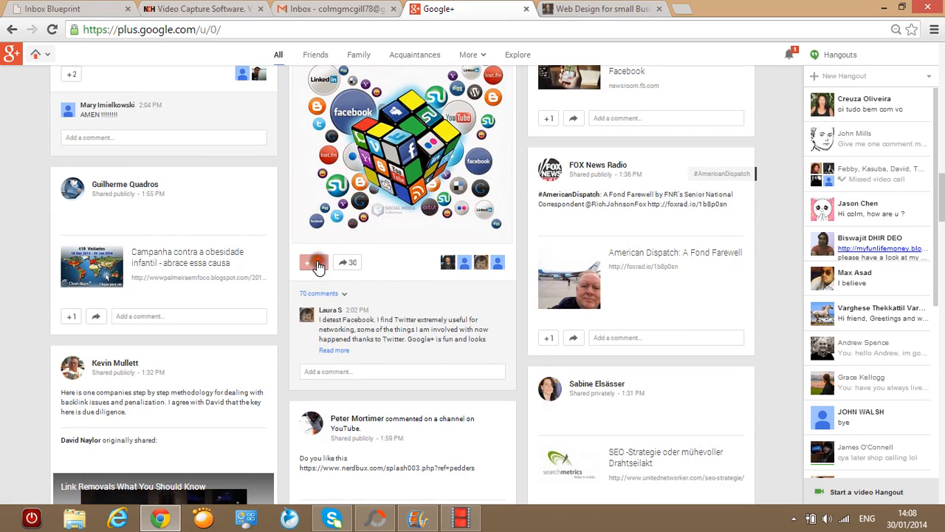
- +1 the TIS India post, bringing it to 166, and expand its 70 comments
click(313, 262)
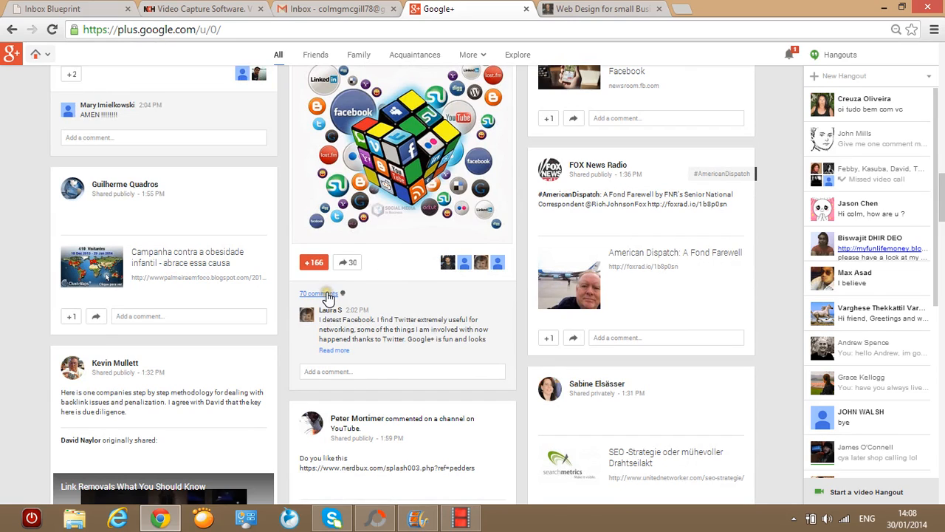
click(310, 293)
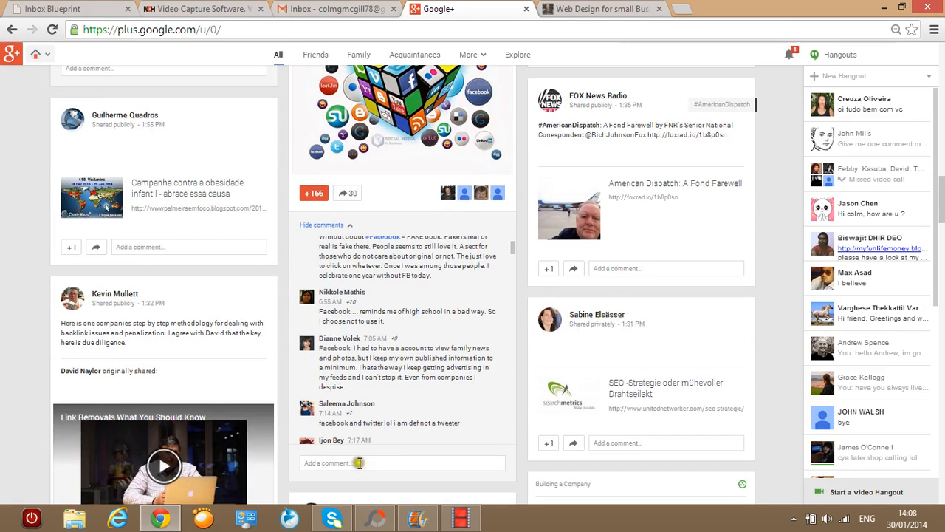
- Start a comment on the TIS India post and scroll through its comment thread
click(358, 463)
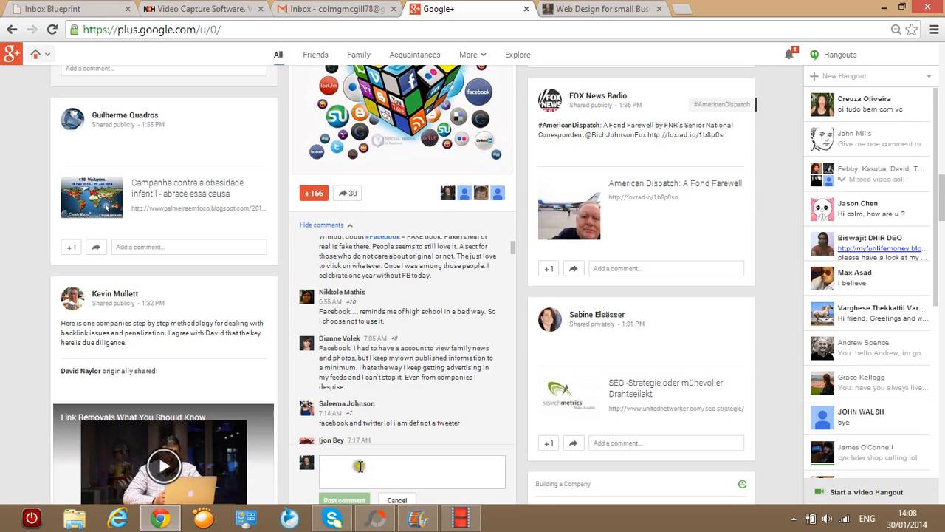
scroll(down, 3)
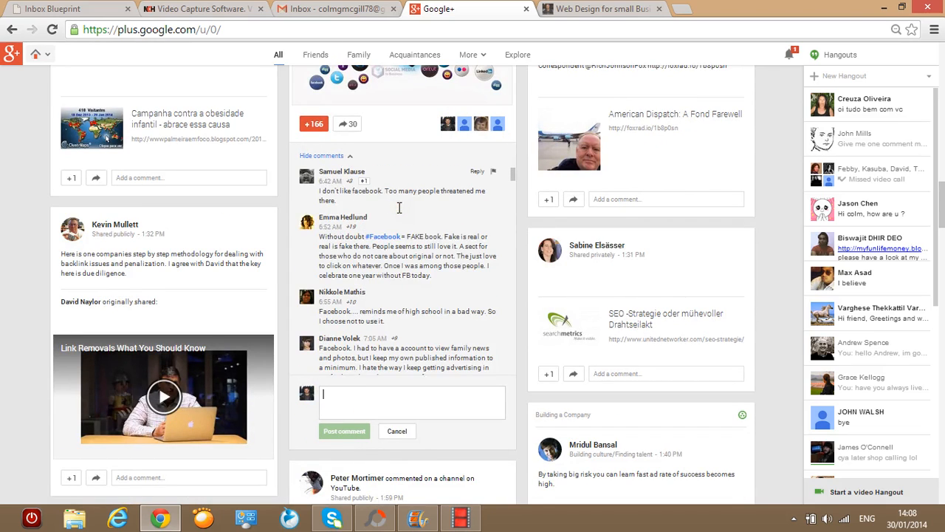
scroll(down, 3)
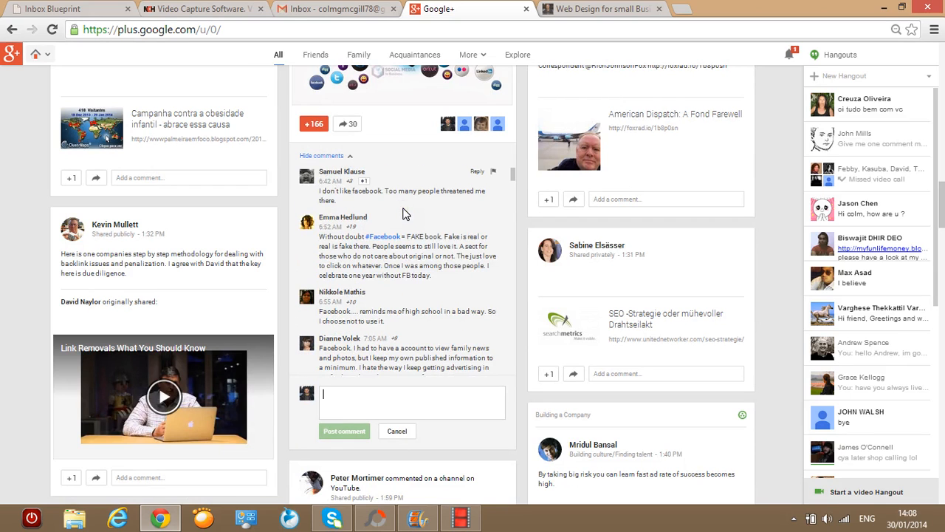
scroll(down, 3)
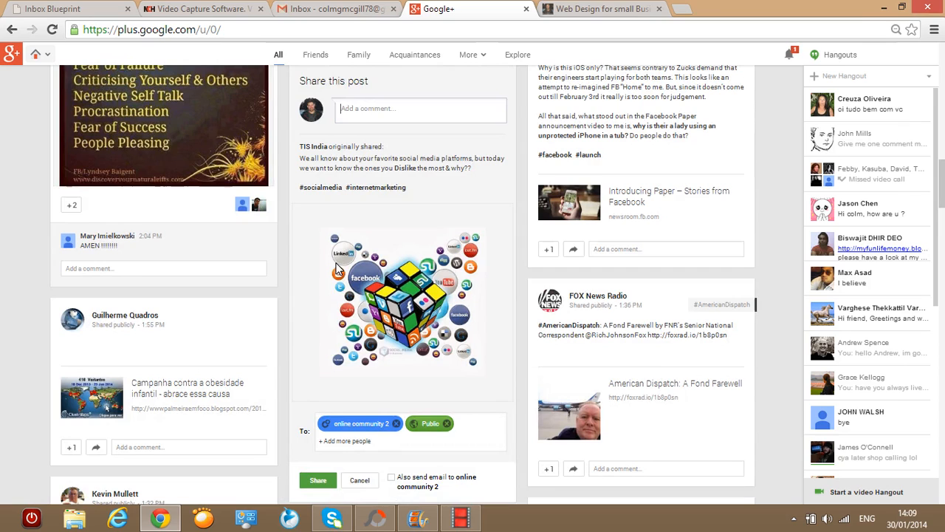
- Remove the 'online community 2' recipient from the TIS India reshare, leaving Public
click(421, 108)
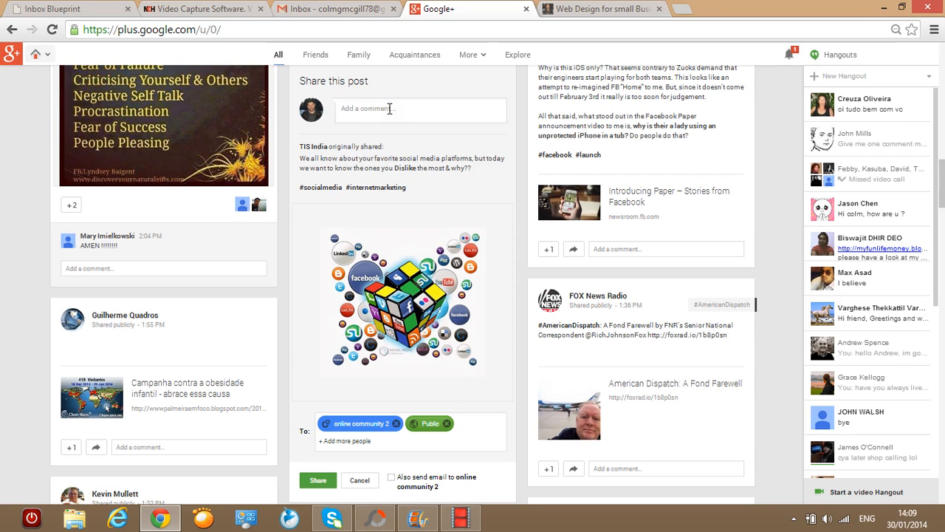
scroll(down, 3)
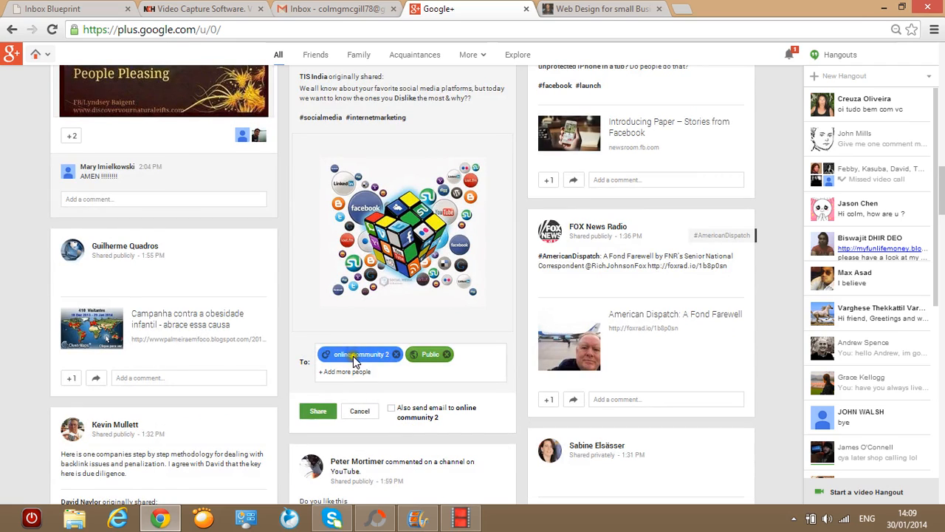
click(397, 354)
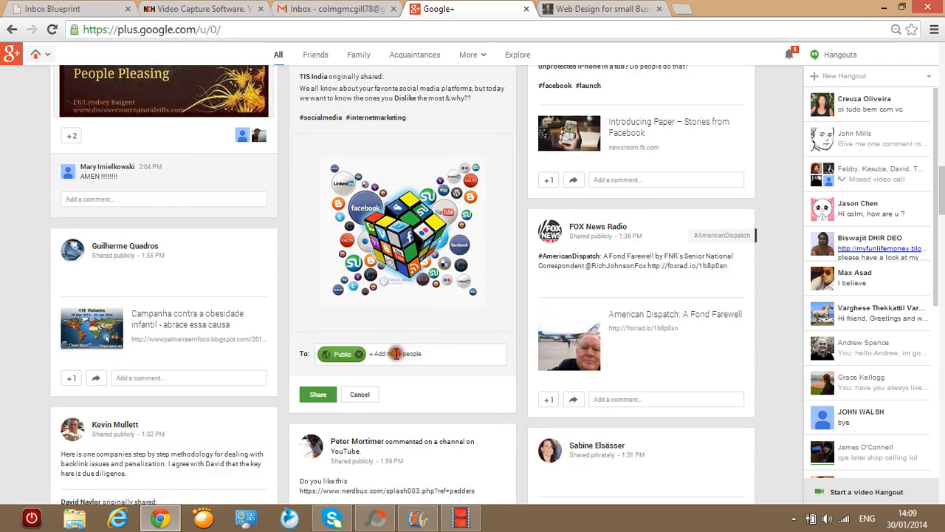
mouse_move(380, 336)
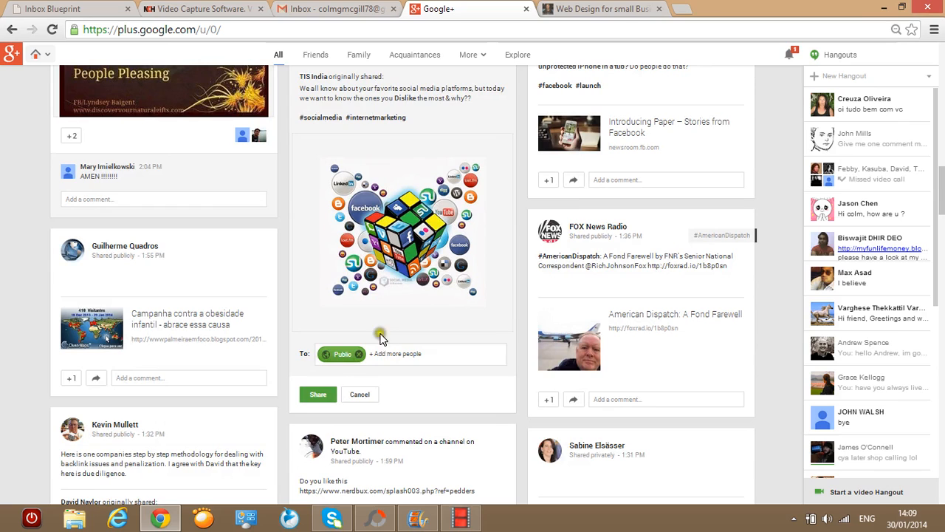
mouse_move(362, 355)
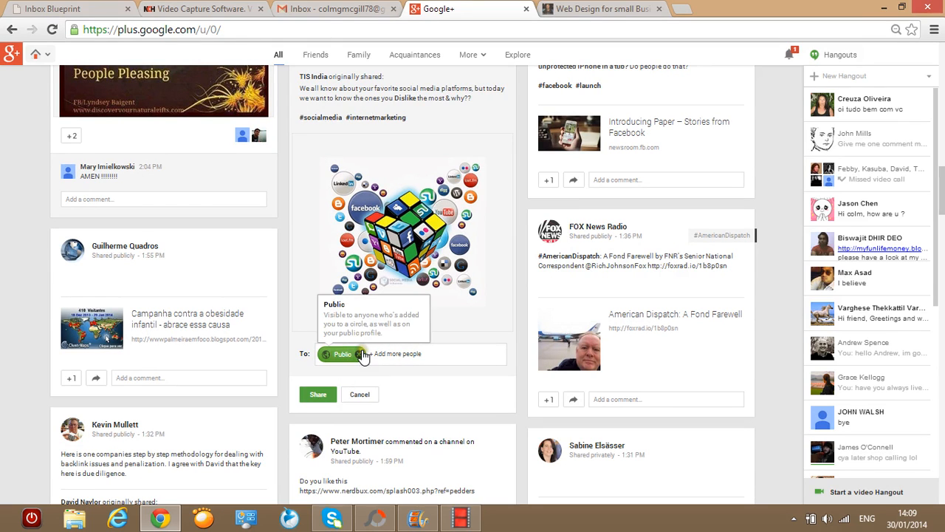
- Add ONLINE COMMUNITIES, tick its email copy, and share the TIS India post
click(406, 354)
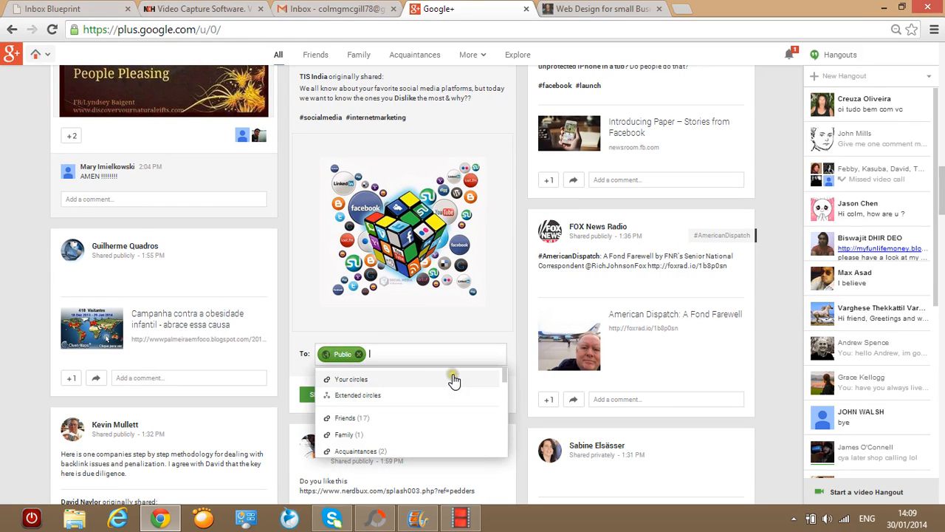
mouse_move(452, 383)
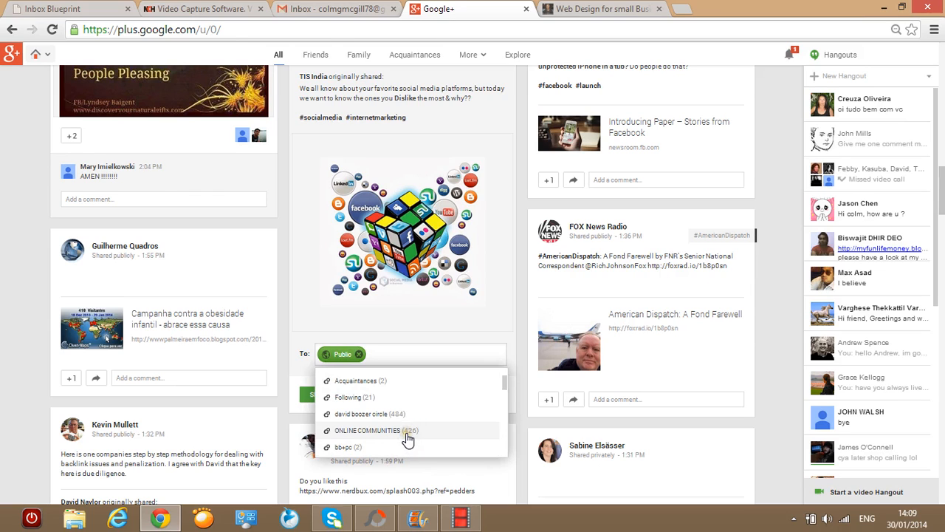
click(367, 430)
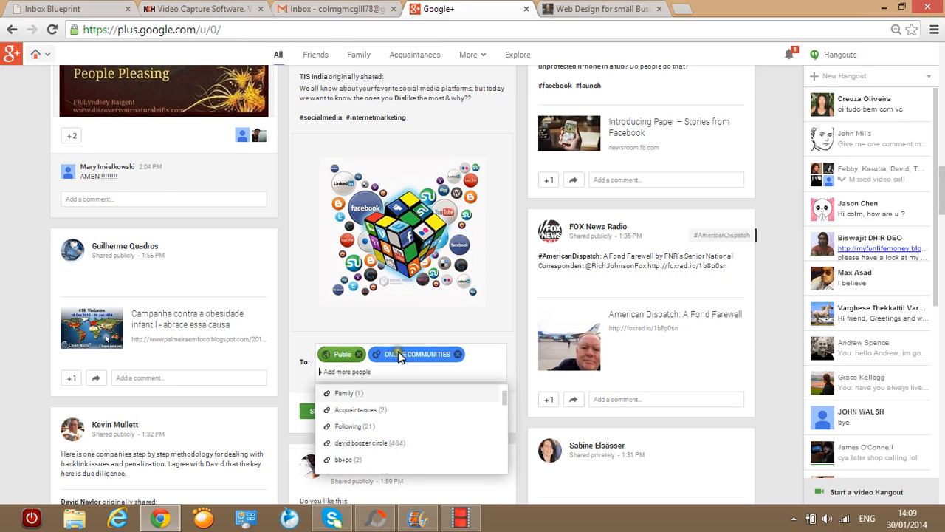
mouse_move(404, 359)
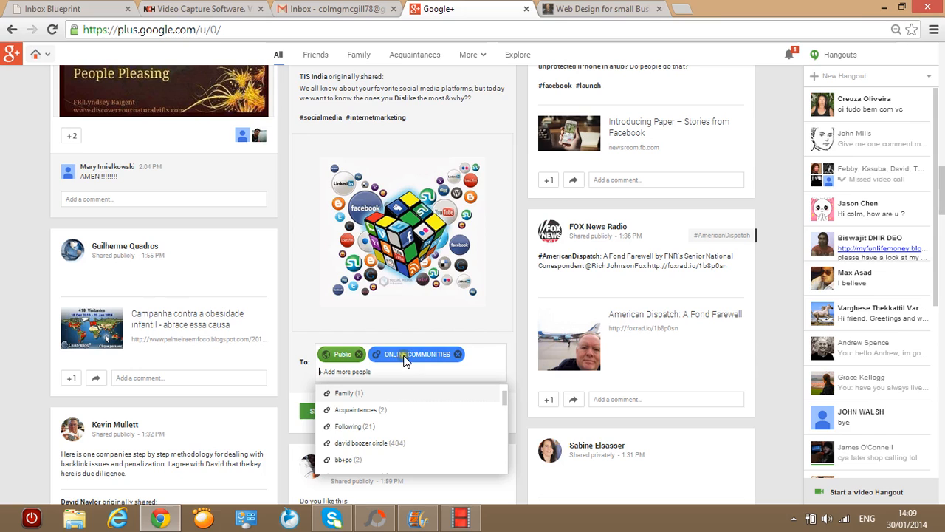
mouse_move(417, 353)
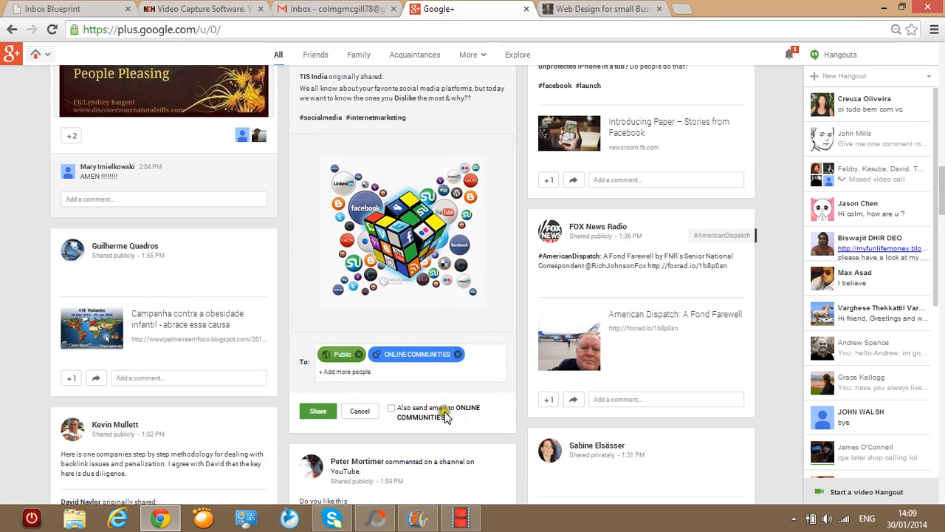
mouse_move(426, 430)
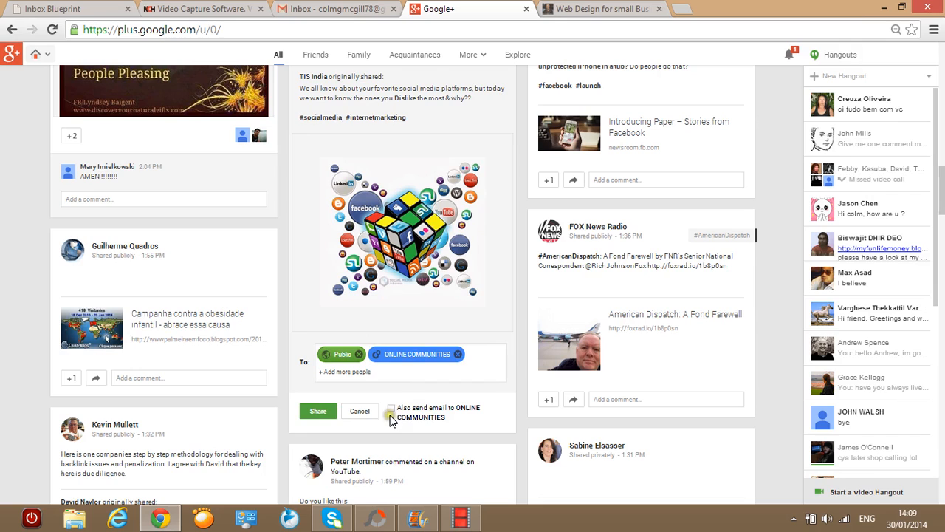
click(390, 408)
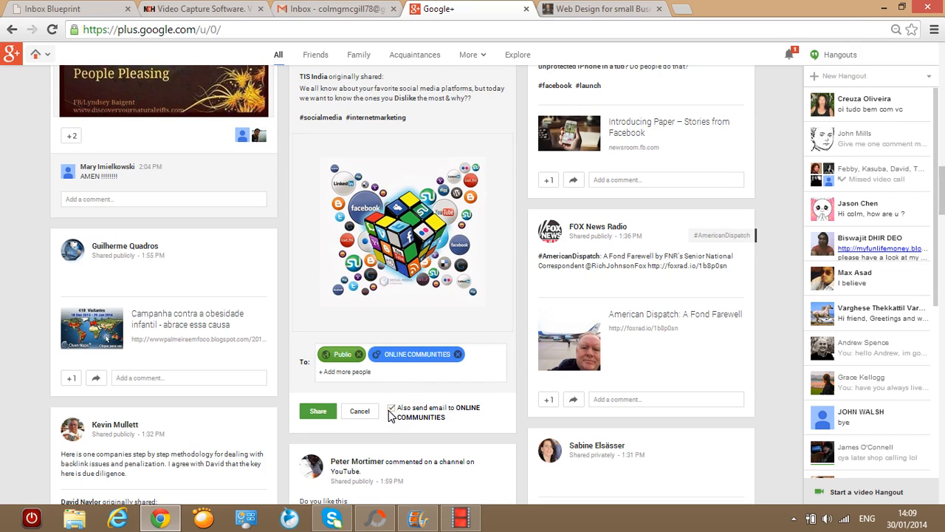
click(390, 408)
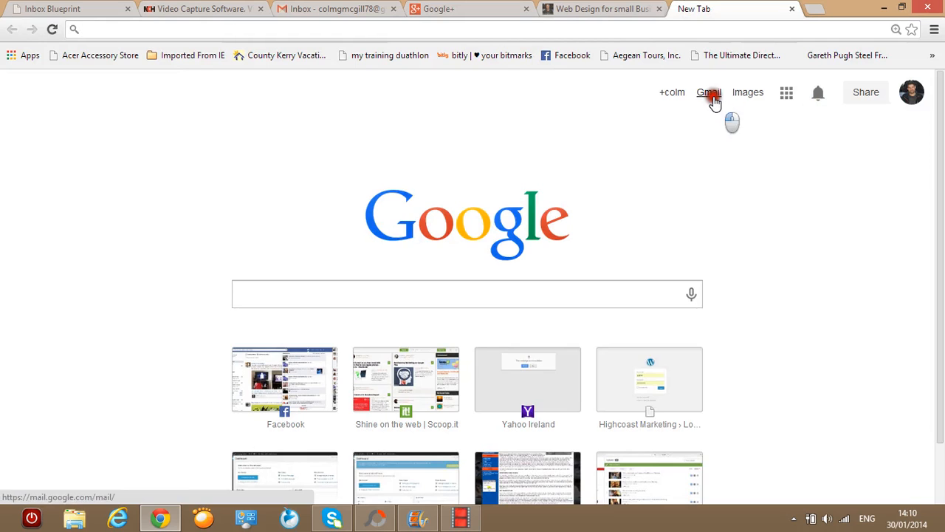
- Open the Gmail inbox from the new tab, then close that Gmail tab
click(708, 92)
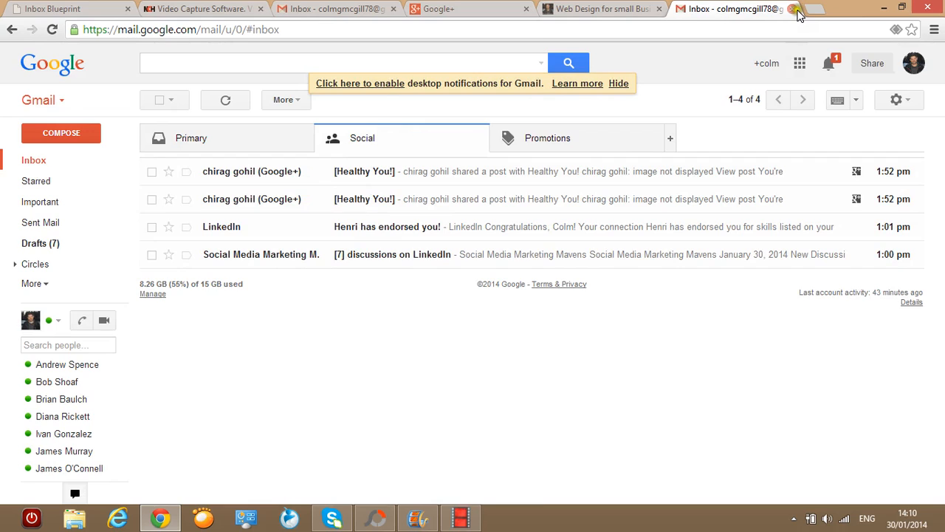
click(468, 9)
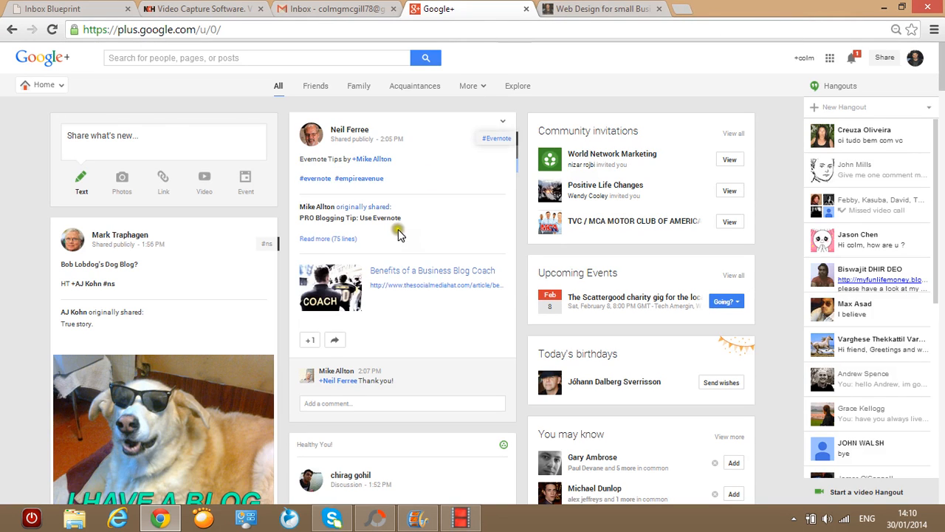
- Scroll the home stream, then switch to the Highcoast Marketing Services tab
scroll(down, 3)
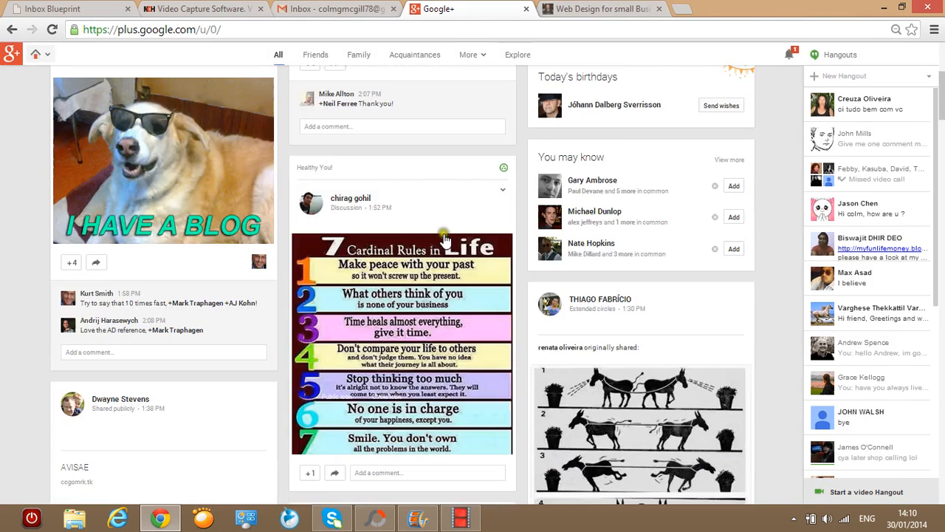
mouse_move(453, 222)
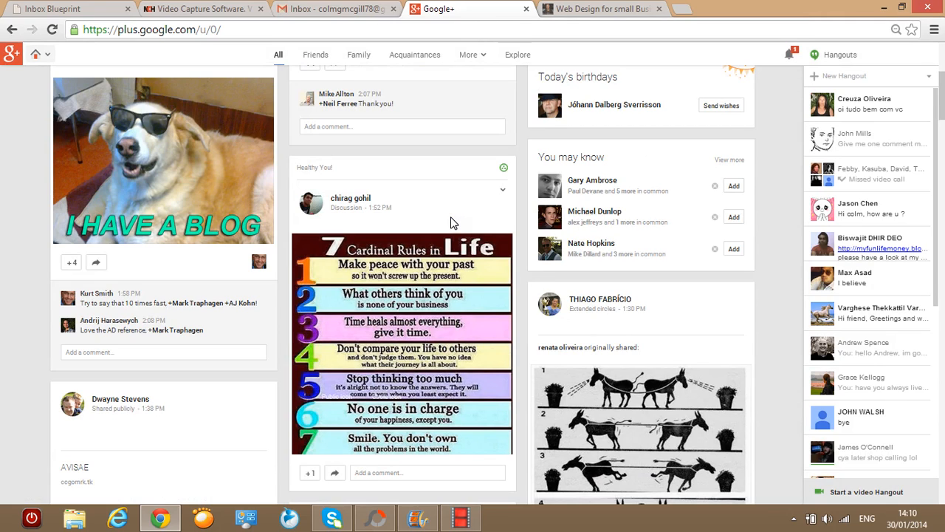
mouse_move(464, 265)
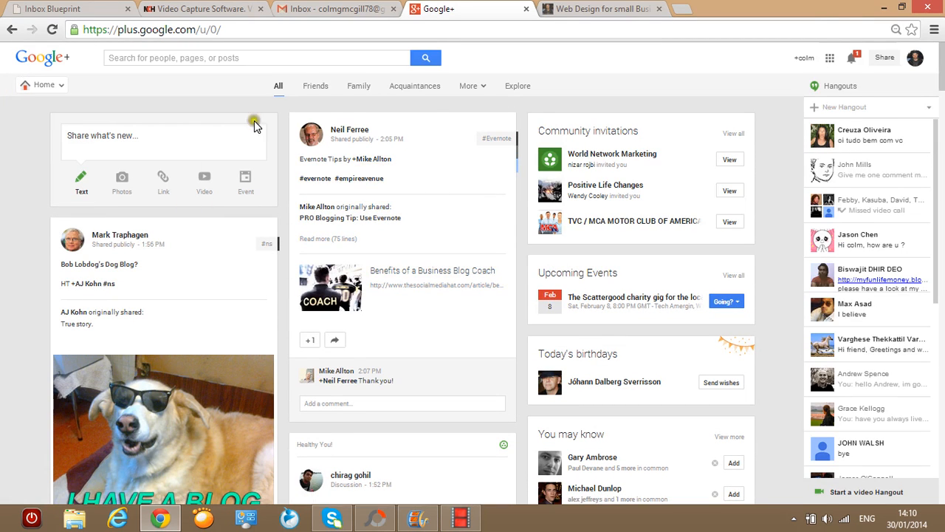
click(598, 9)
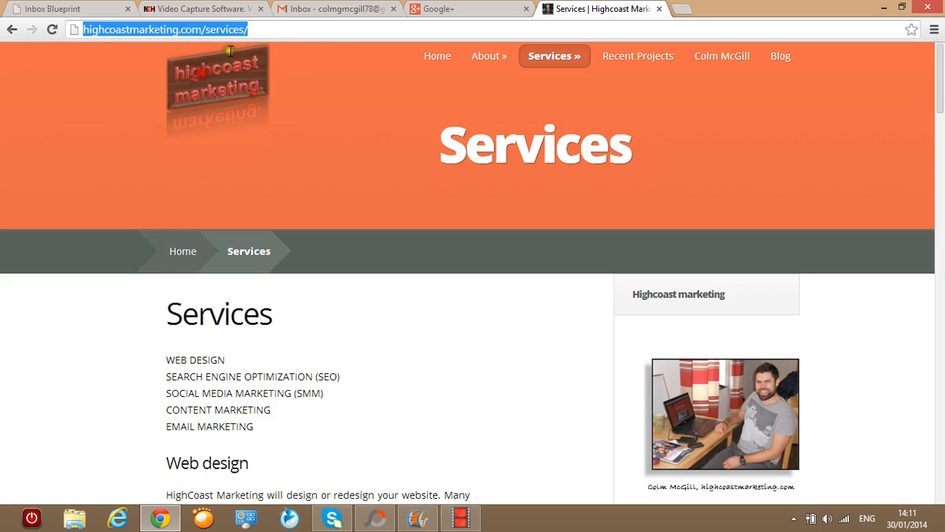
- Return to the Google+ tab with the Highcoast services link post drafted
click(469, 9)
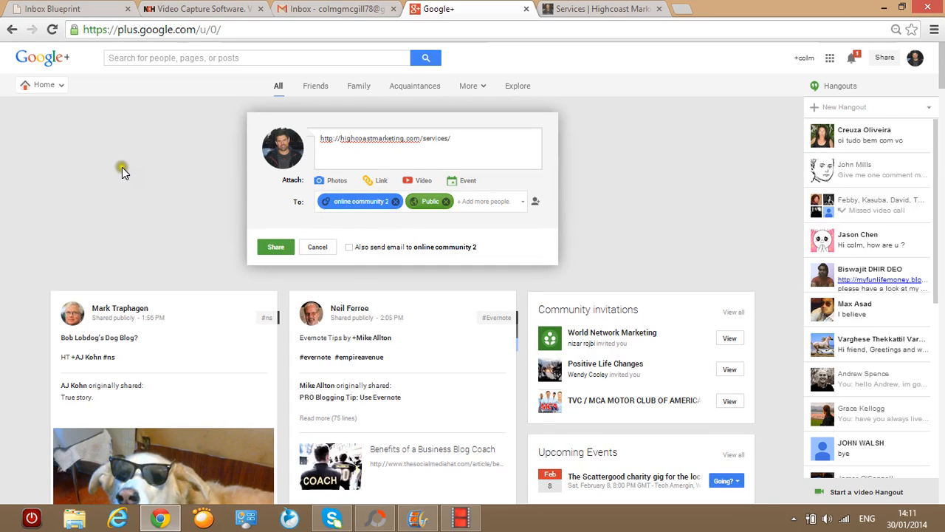
mouse_move(123, 167)
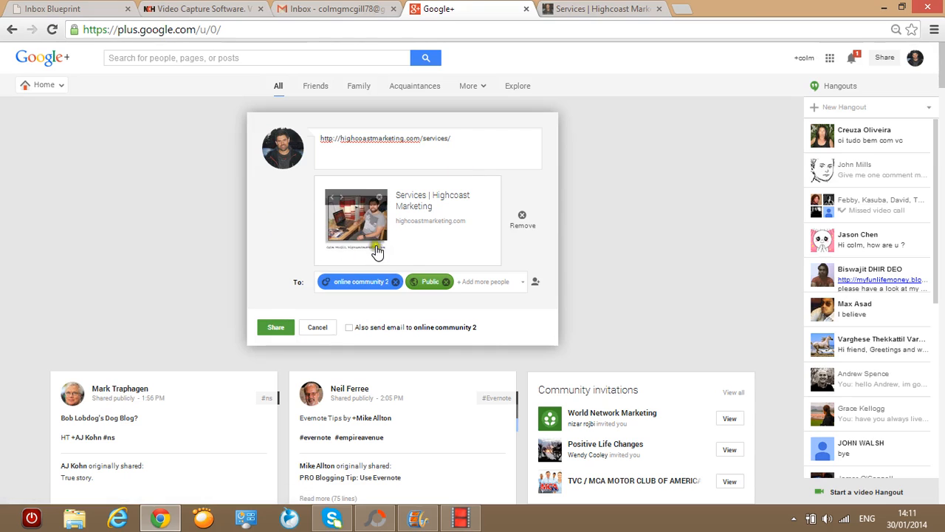
- Replace 'online community 2' with ONLINE COMMUNITIES and tick 'Also send email' on the link post
click(395, 281)
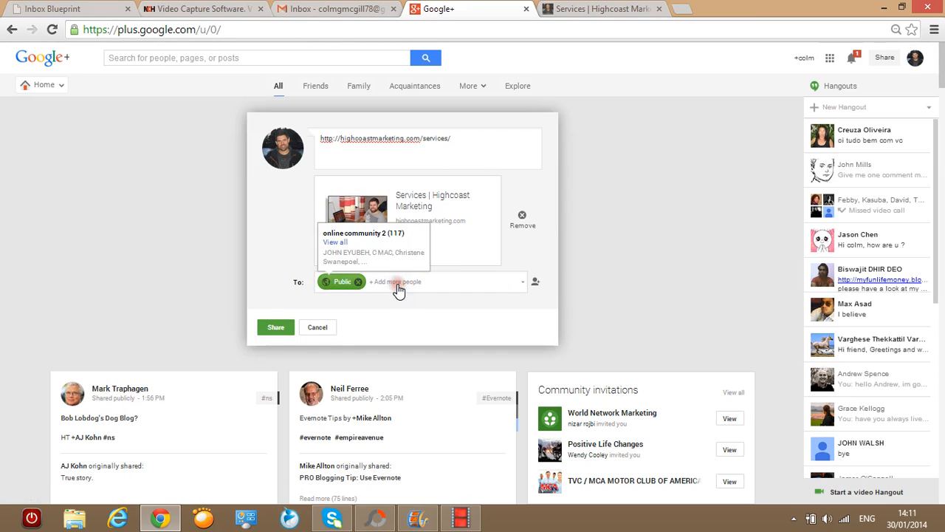
click(399, 281)
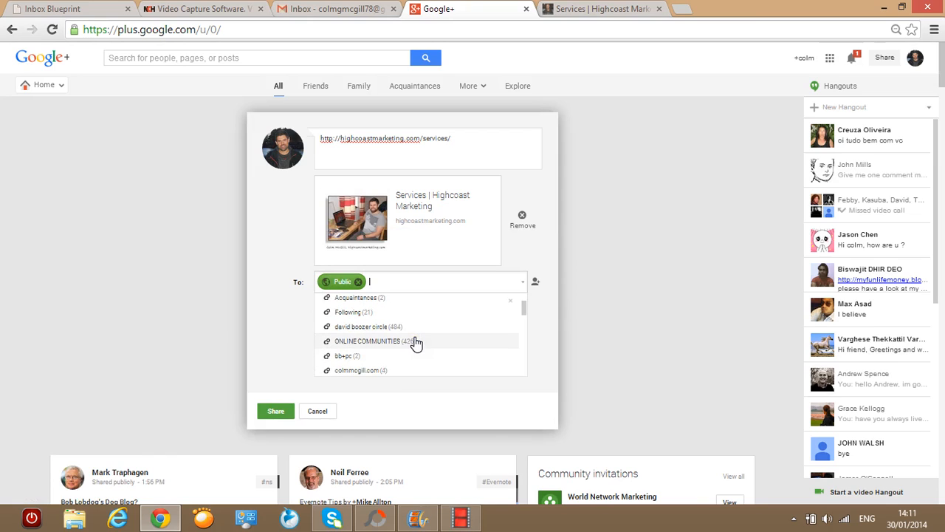
click(368, 340)
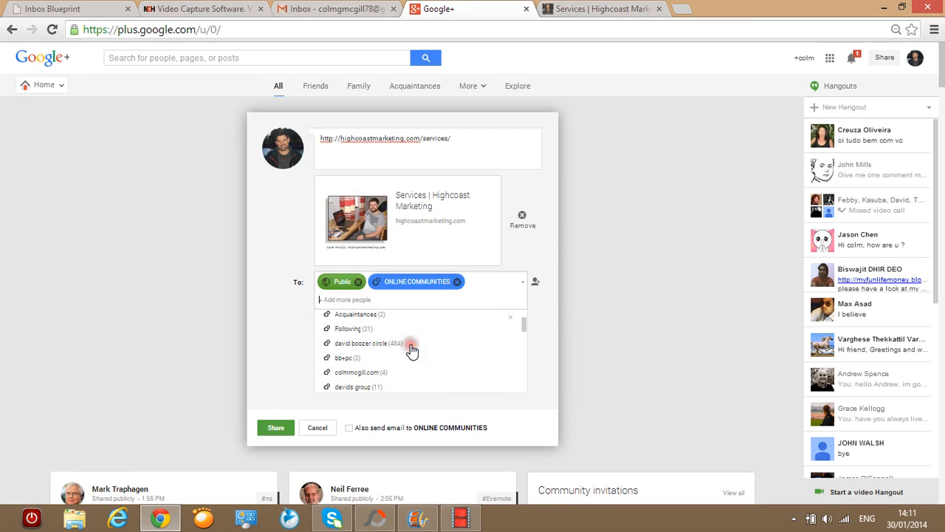
click(628, 355)
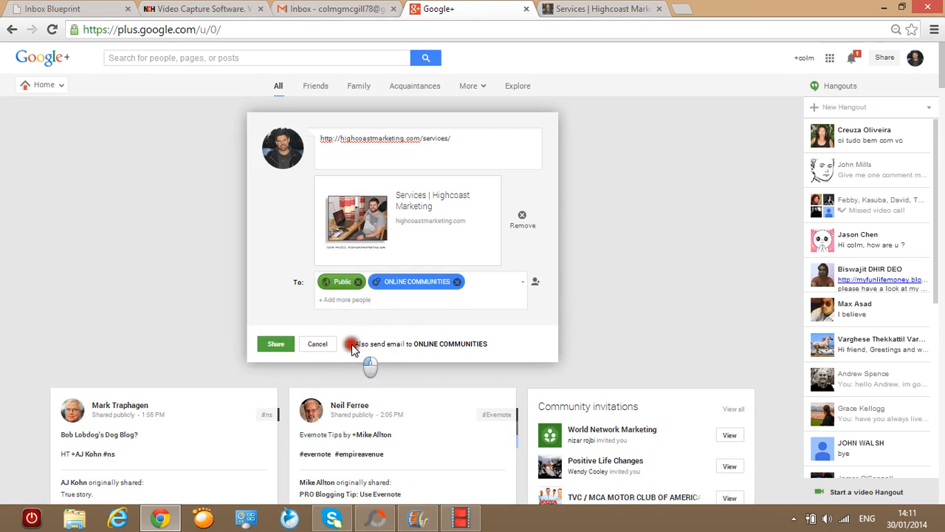
click(349, 343)
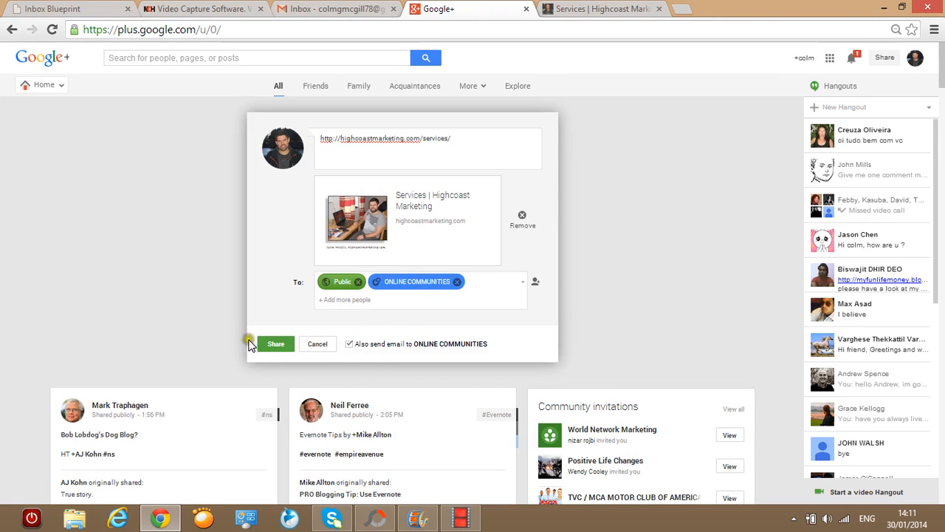
mouse_move(620, 262)
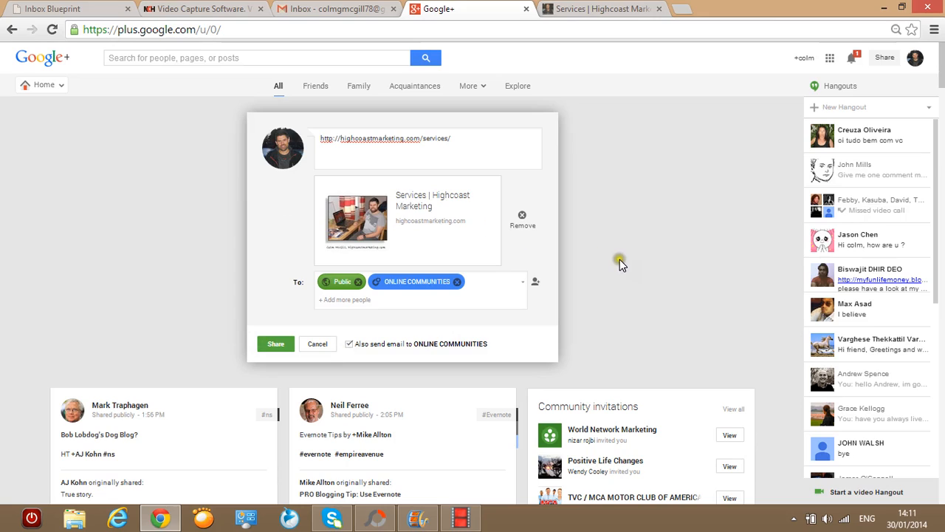
mouse_move(610, 263)
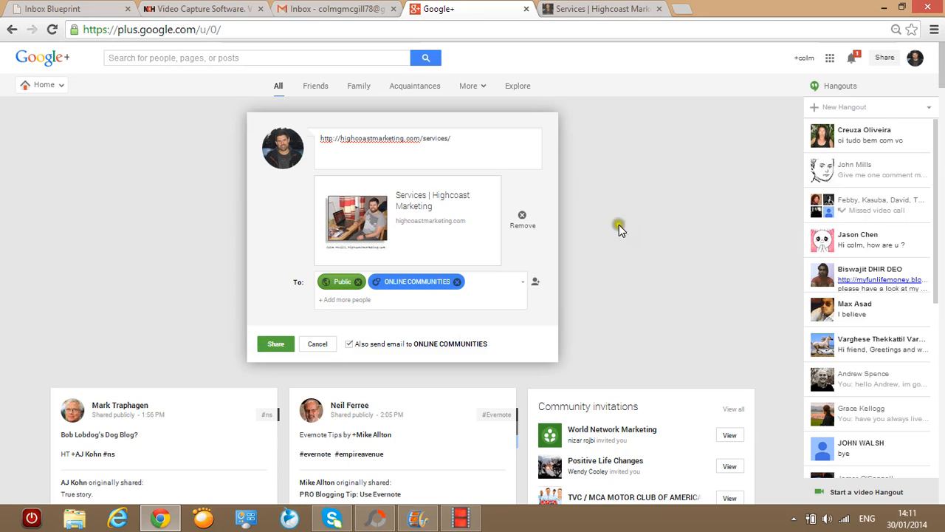
mouse_move(173, 141)
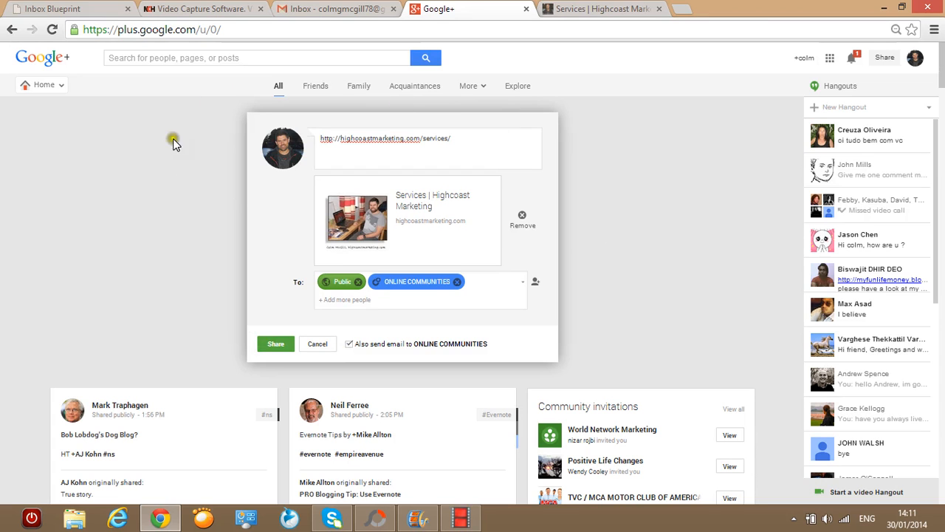
scroll(down, 3)
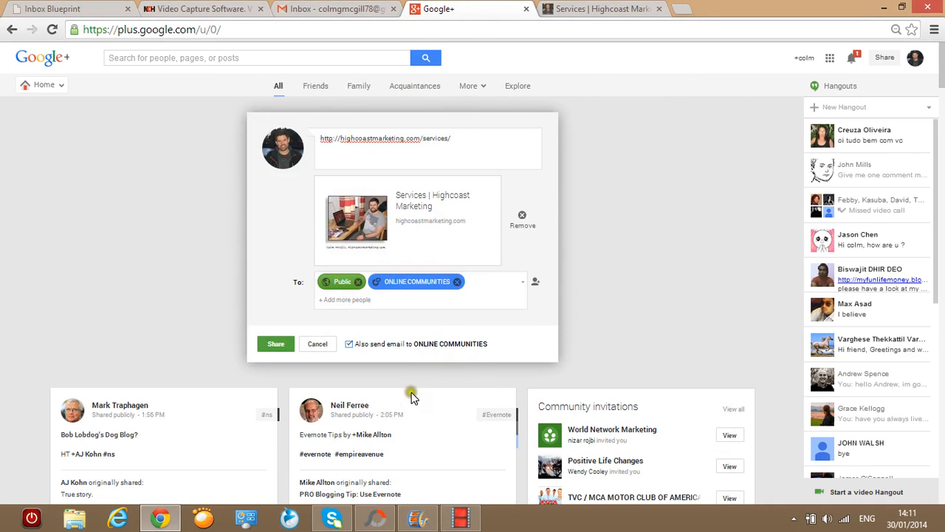
mouse_move(461, 517)
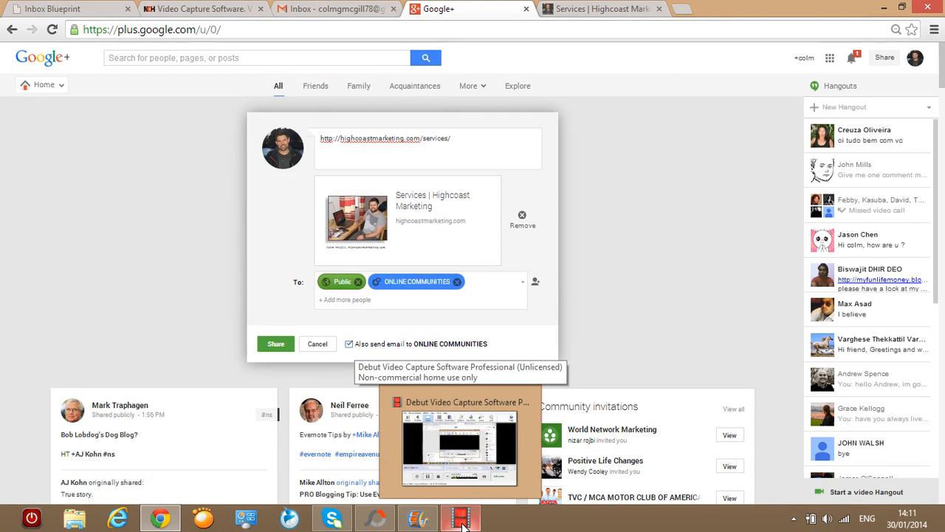
- Bring the Debut Video Capture window forward from the taskbar
click(460, 517)
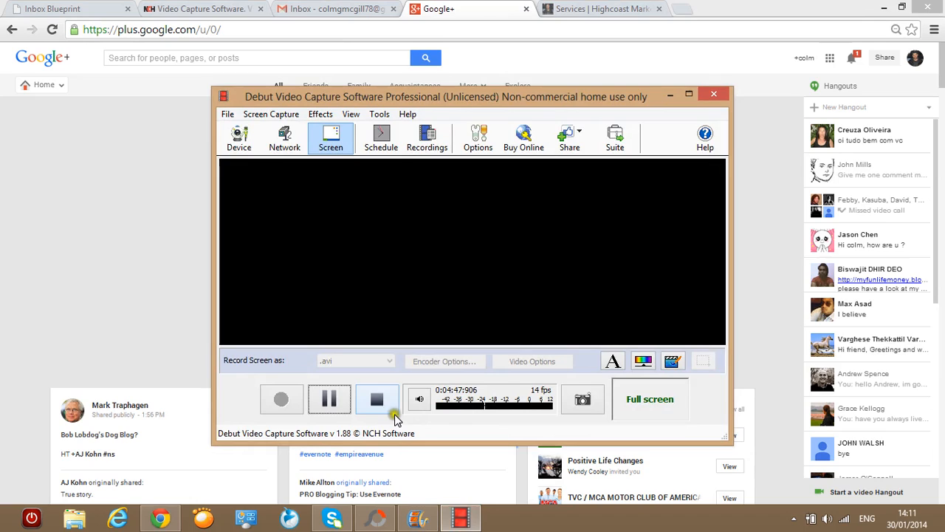
mouse_move(378, 399)
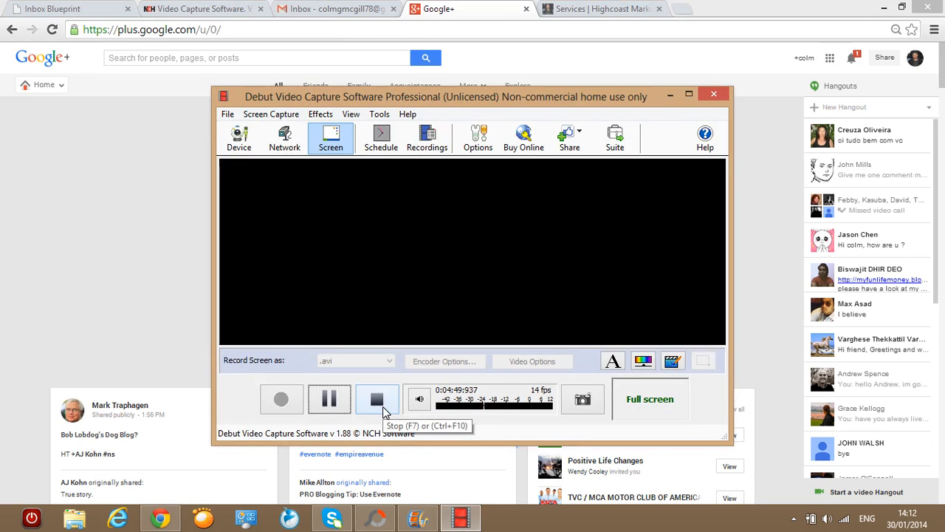